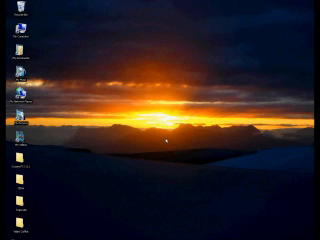
pyautogui.moveTo(166, 139)
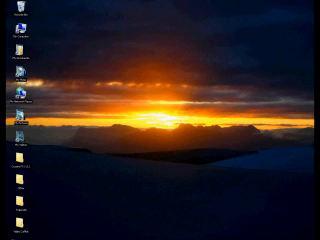
# Paste the full-desktop sunset-wallpaper screenshot into a new Paint image and open the File menu.
pyautogui.click(12, 233)
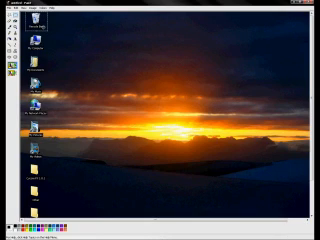
pyautogui.click(12, 13)
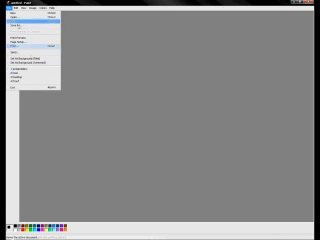
pyautogui.click(14, 25)
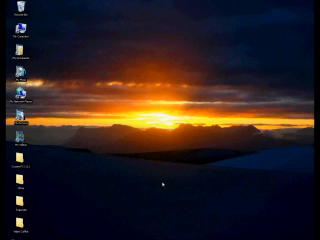
pyautogui.moveTo(170, 184)
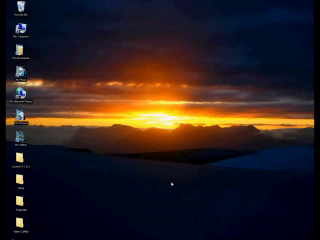